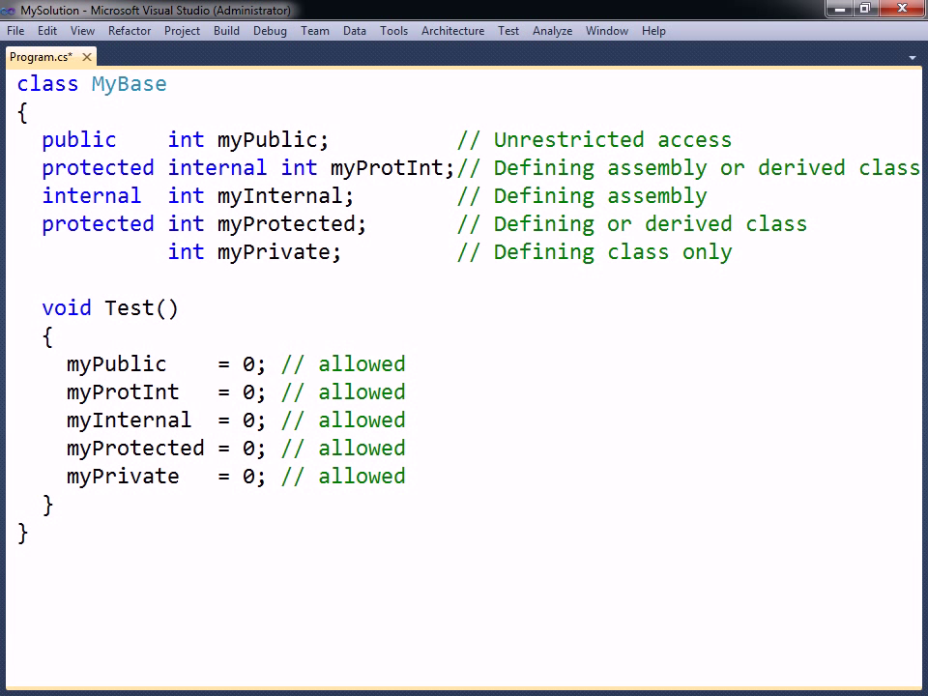
- Mark the myPrivate field with an explicit private access modifier in MyBase
{"action": "type", "text": "private"}
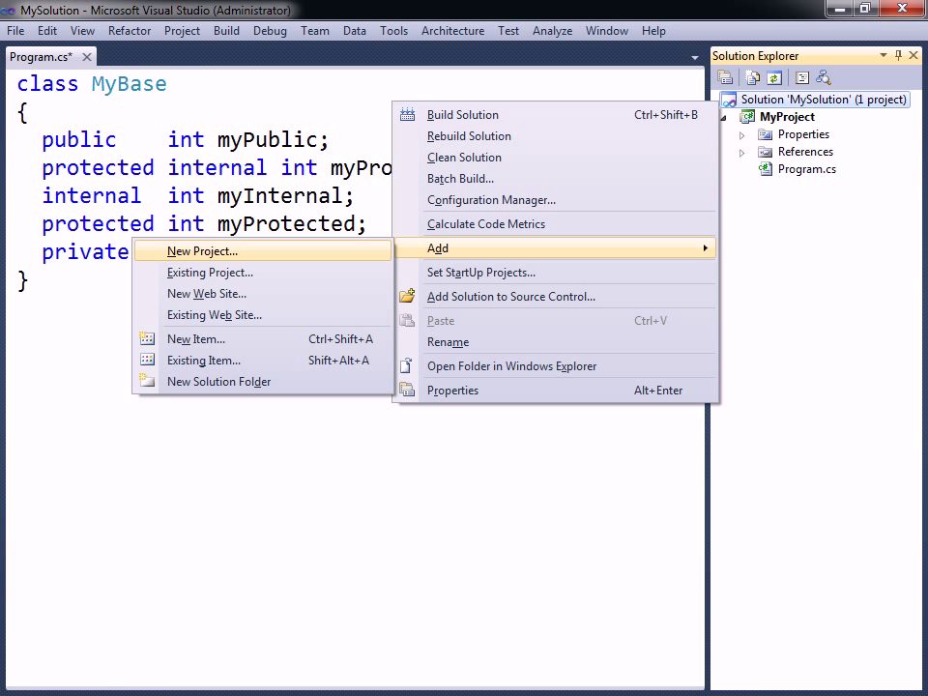
- Add a new C# Class Library project named MyLibrary to the solution
{"action": "left_click", "coordinate": [201, 251]}
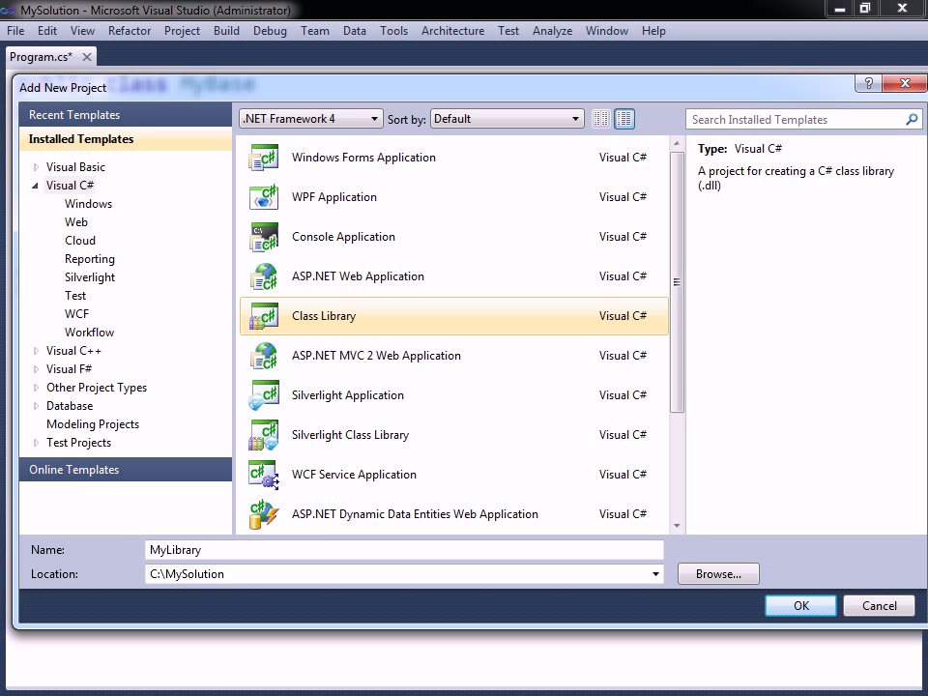
{"action": "left_click", "coordinate": [800, 605]}
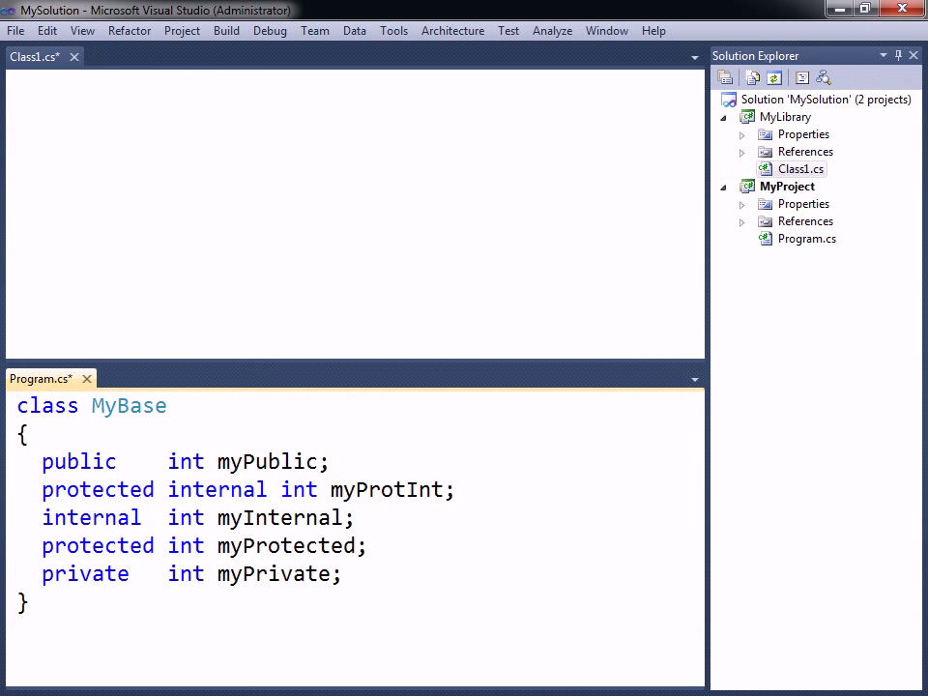
- Add an empty static void Main() to MyBase and declare the class public
{"action": "type", "text": "static void Main() {}"}
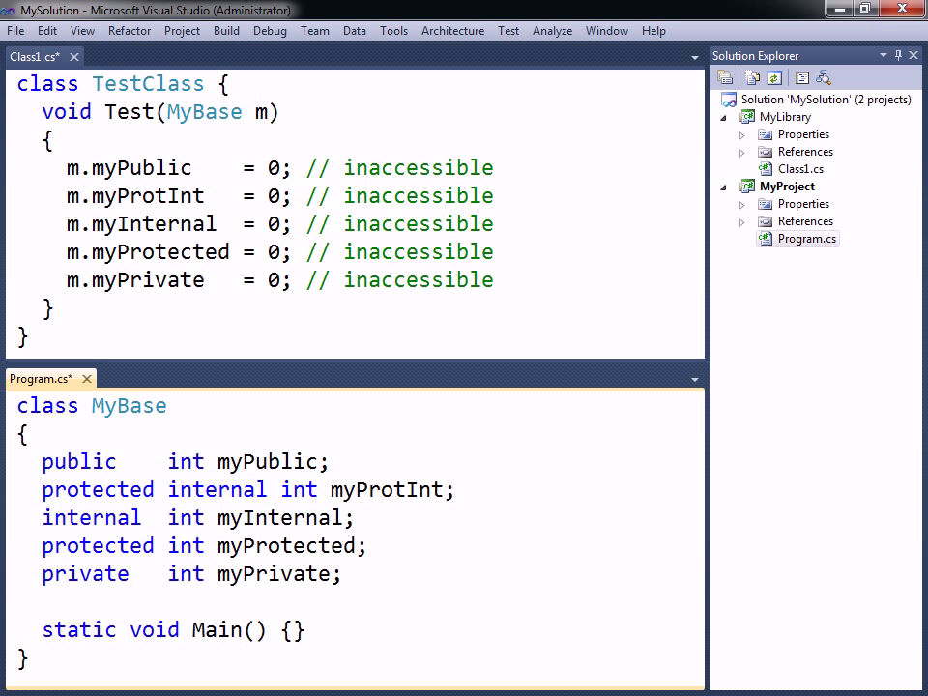
{"action": "type", "text": "public"}
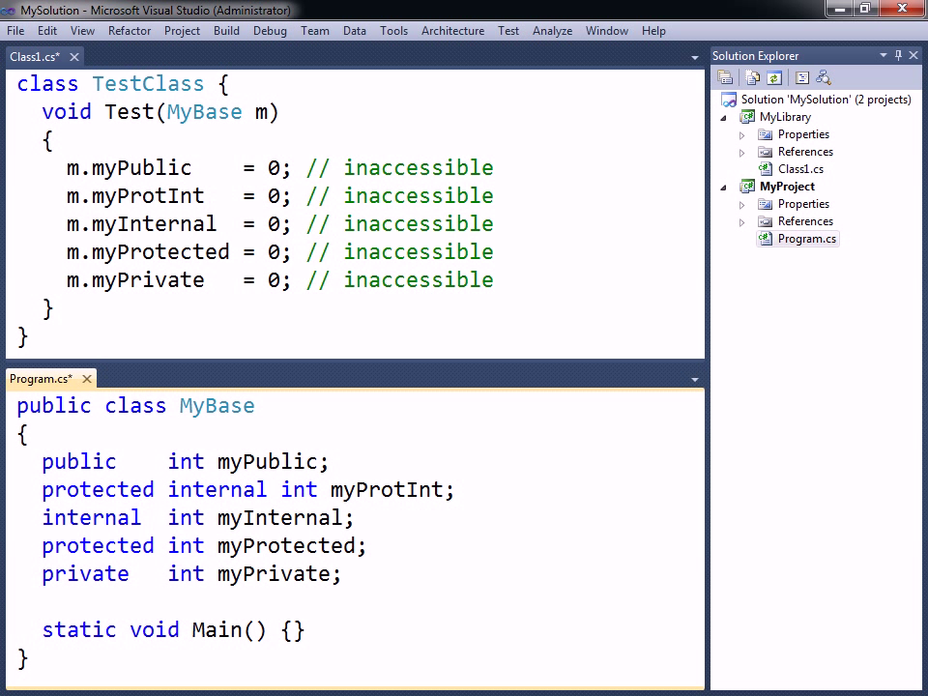
- Add a project reference from MyLibrary to MyProject so myPublic becomes accessible
{"action": "right_click", "coordinate": [806, 150]}
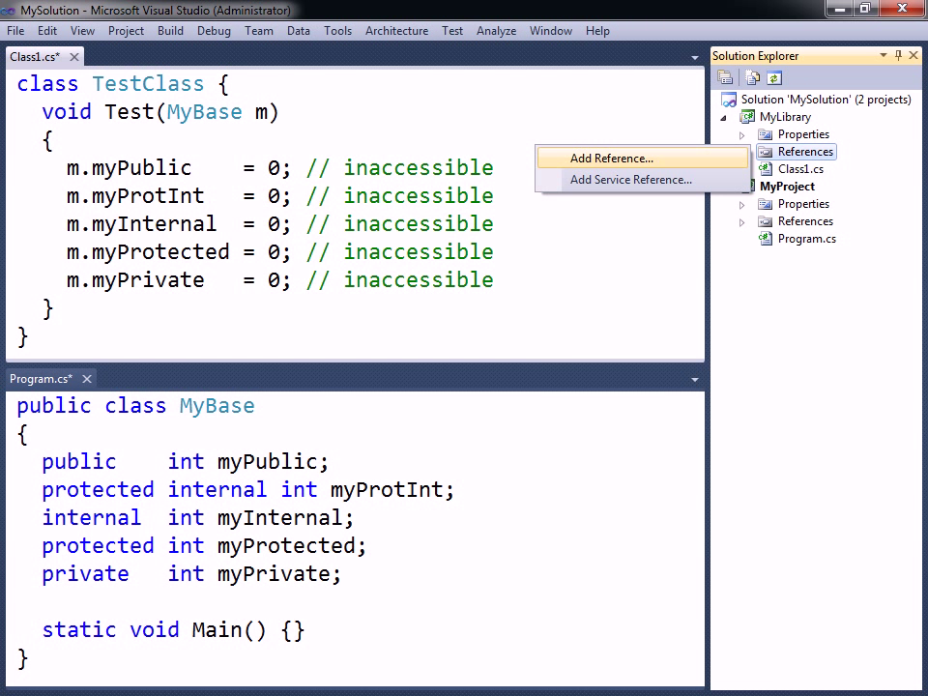
{"action": "left_click", "coordinate": [610, 159]}
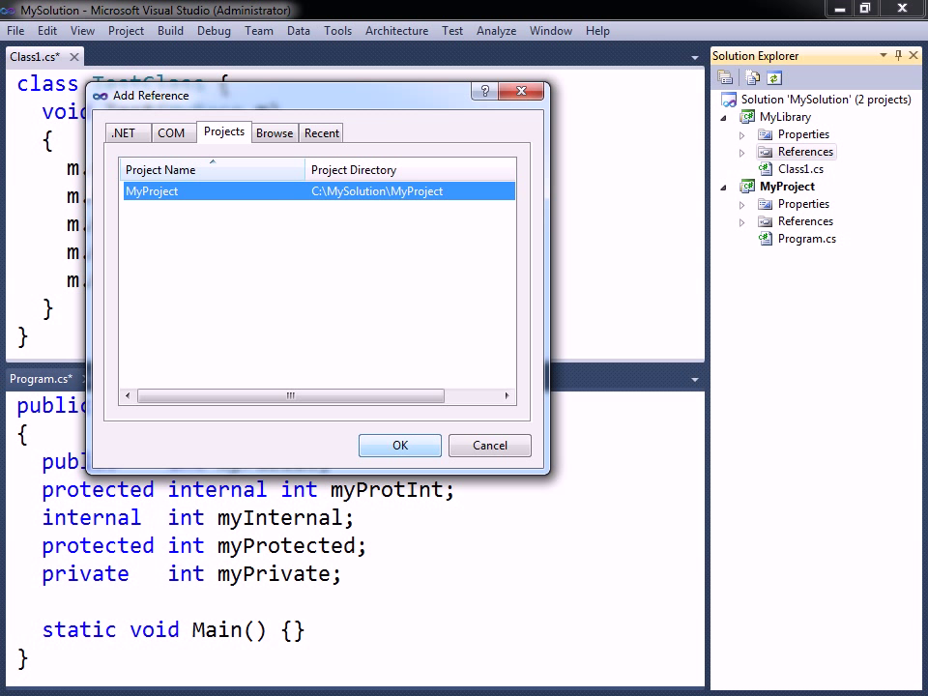
{"action": "left_click", "coordinate": [398, 444]}
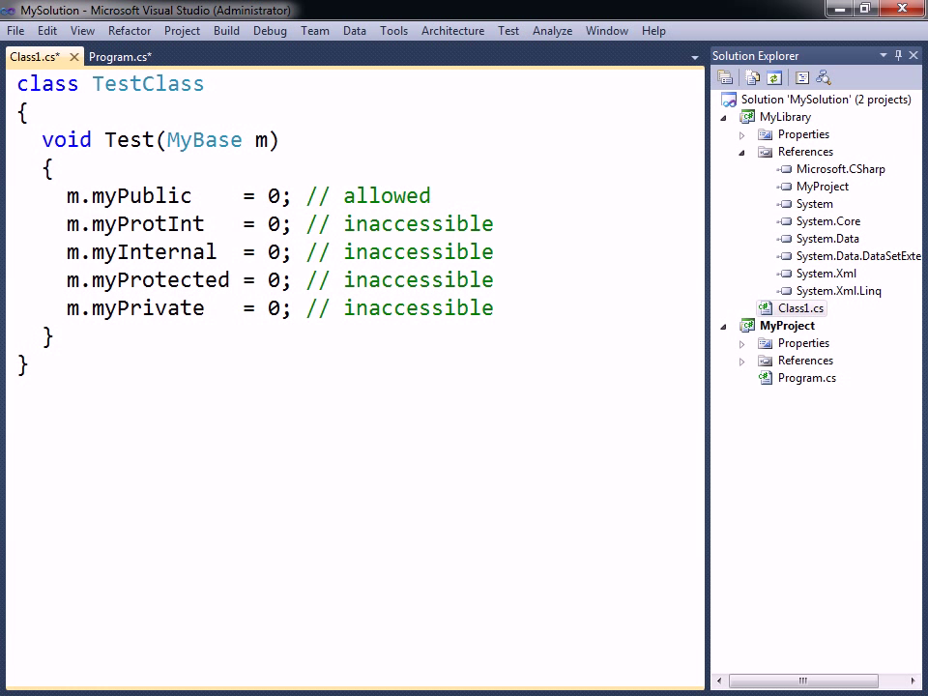
- Replace Program.cs content with an empty MyClass {} marked as a top-level member
{"action": "left_click", "coordinate": [742, 151]}
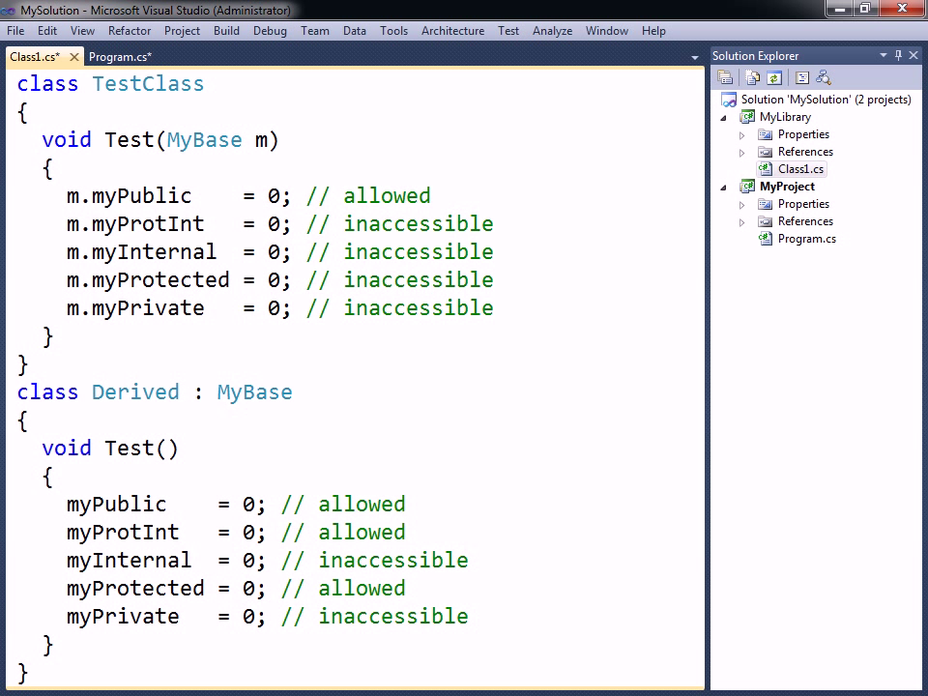
{"action": "type", "text": "{} // top-level member"}
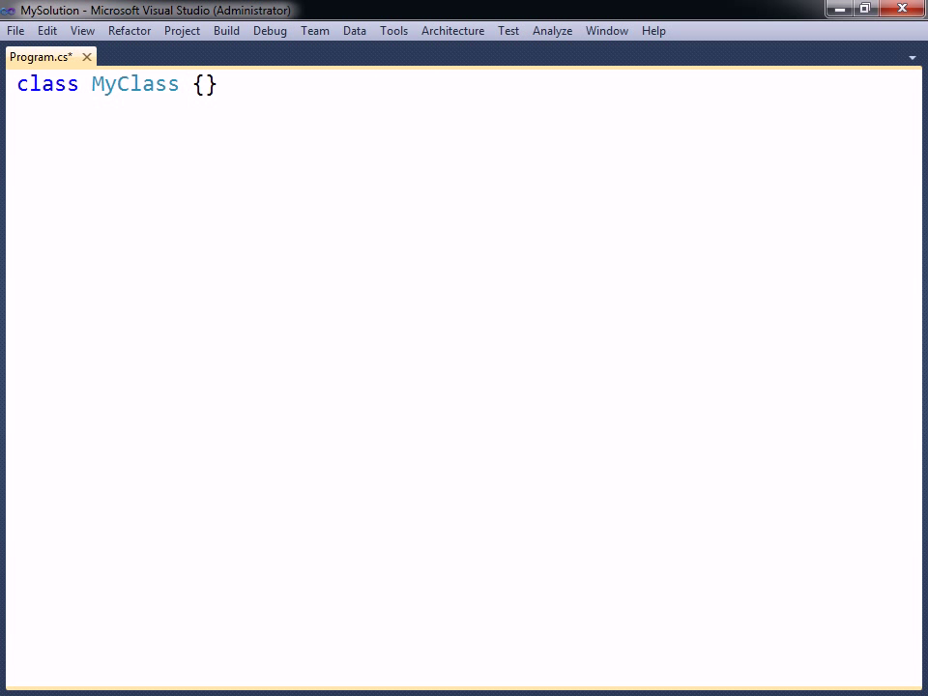
- Declare top-level IMyInterface, MyStruct and delegate void MyDelegate() after MyClass
{"action": "type", "text": "interface IMyInterface {}"}
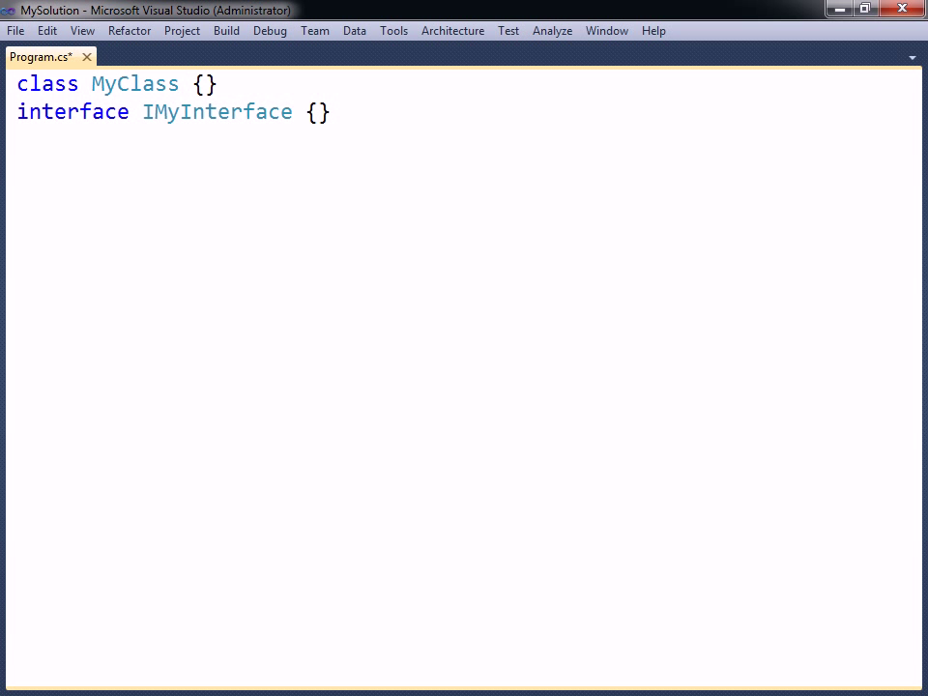
{"action": "type", "text": "struct MyStruct {}"}
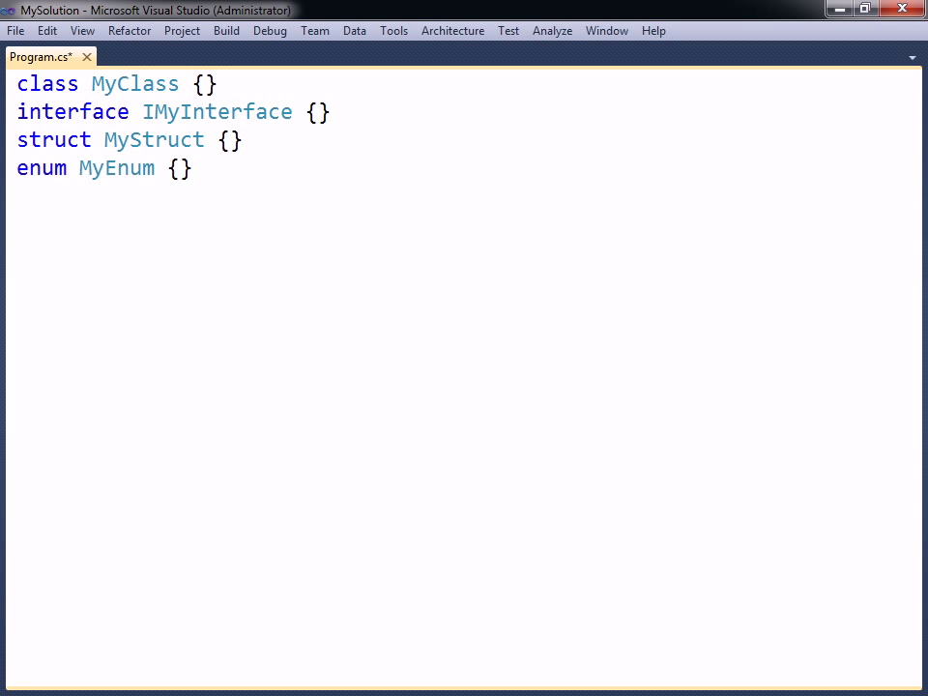
{"action": "type", "text": "delegate void MyDelegate();"}
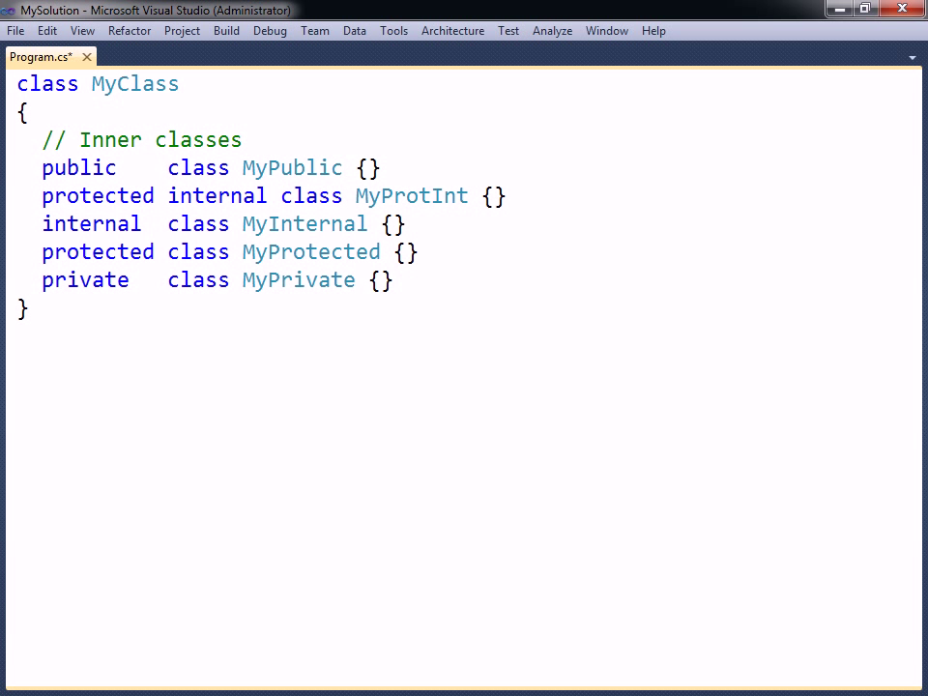
- Highlight the private modifier on the nested MyPrivate inner class
{"action": "double_click", "coordinate": [85, 279]}
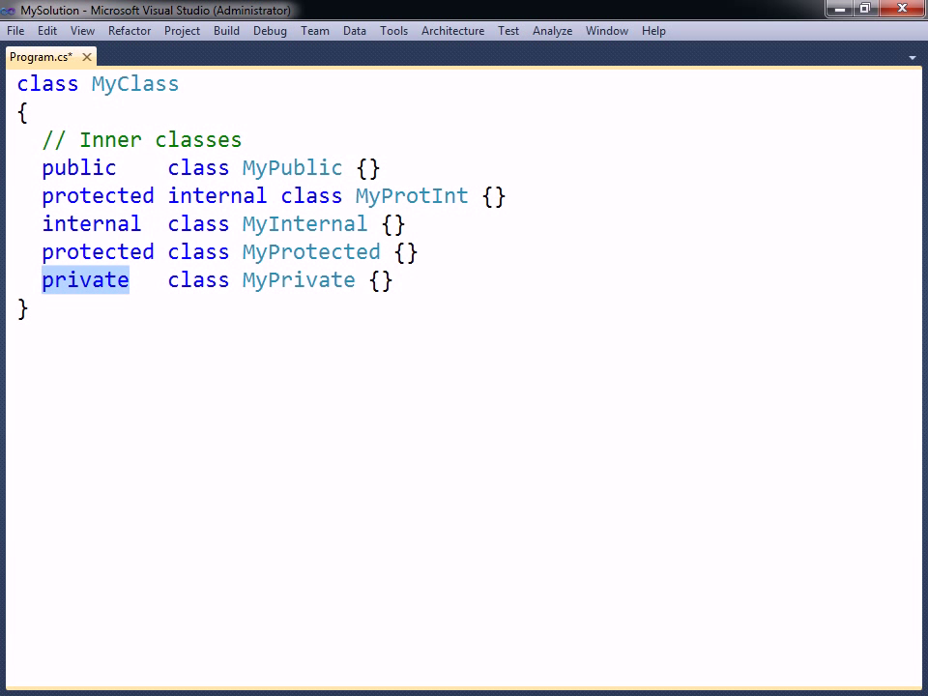